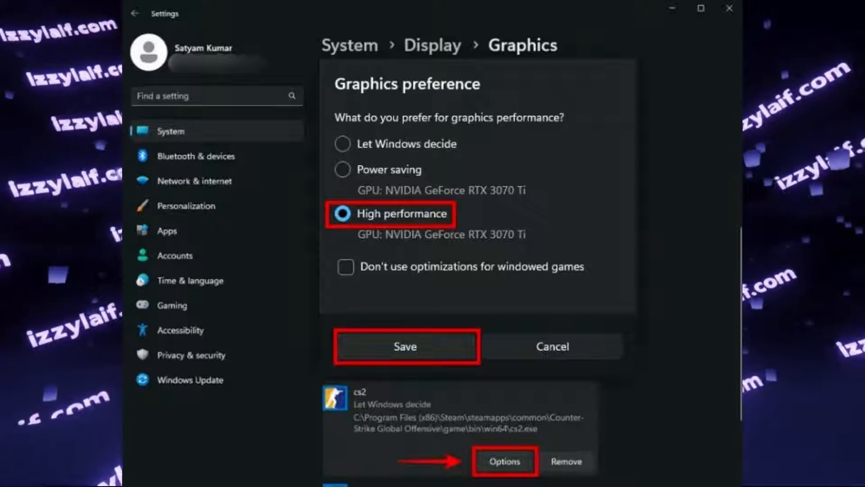
# Save High performance as the graphics preference for cs2 in Windows Graphics settings.
pyautogui.click(503, 461)
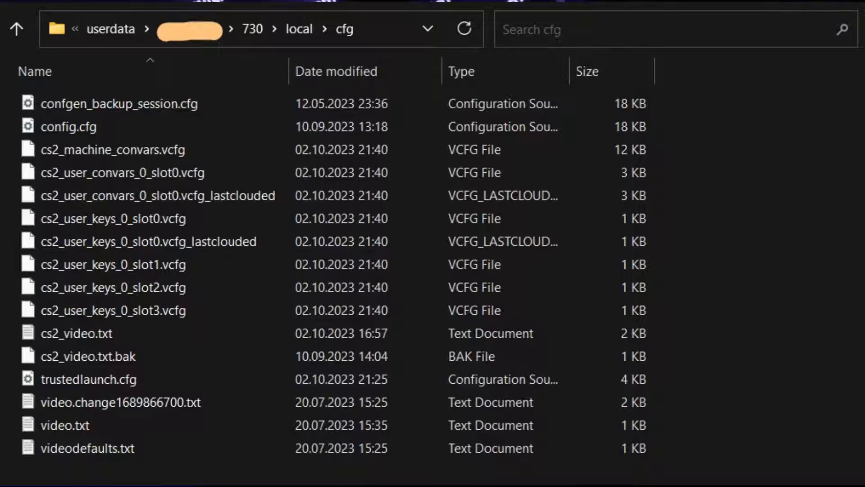
# Browse into the cfg folder under Steam\userdata\<id>\730\local to review the config files.
pyautogui.doubleClick(78, 333)
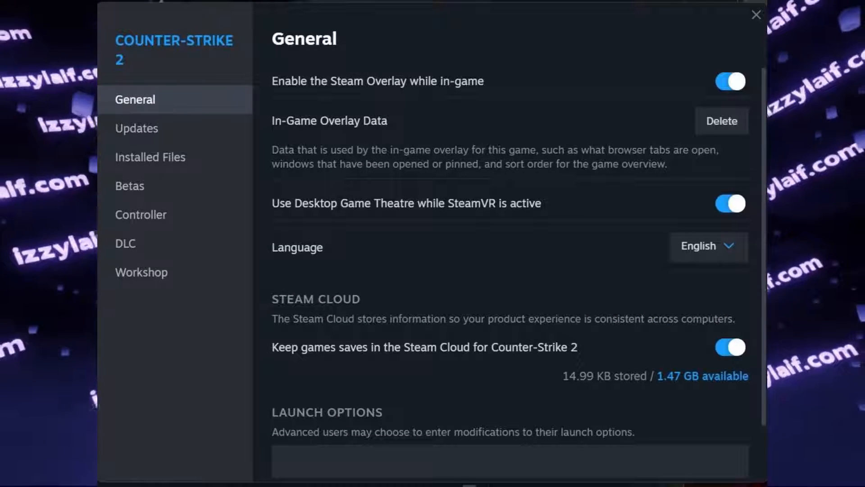
# Enter -w 1920 -h 1080 in Counter-Strike 2's Launch Options field.
pyautogui.write('-w 1920 -h 1080')
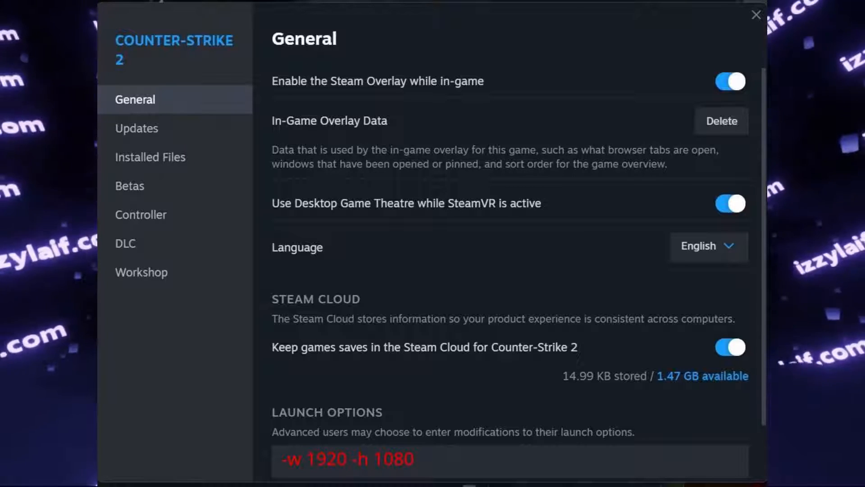
pyautogui.scroll(-3)
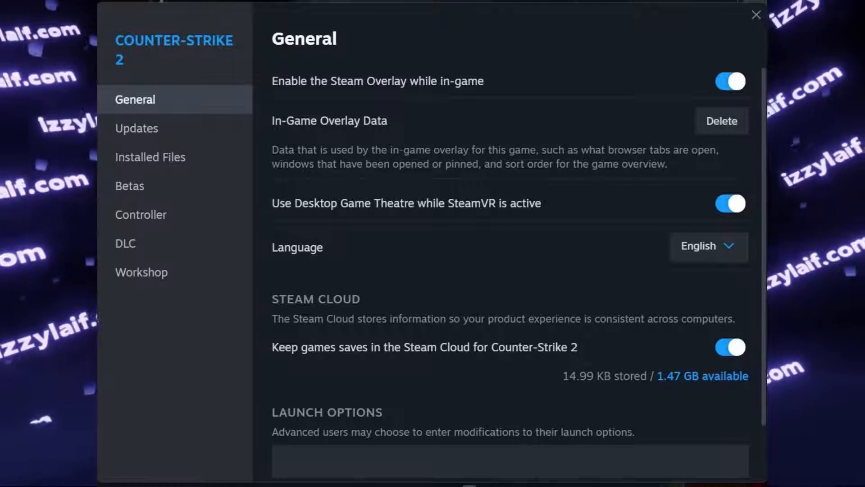
# Enter -nojoy in Counter-Strike 2's Launch Options field.
pyautogui.write('-nojoy')
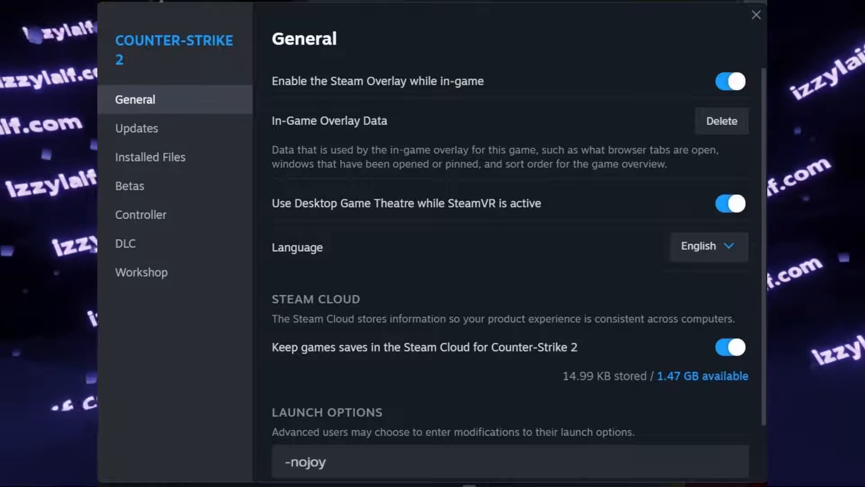